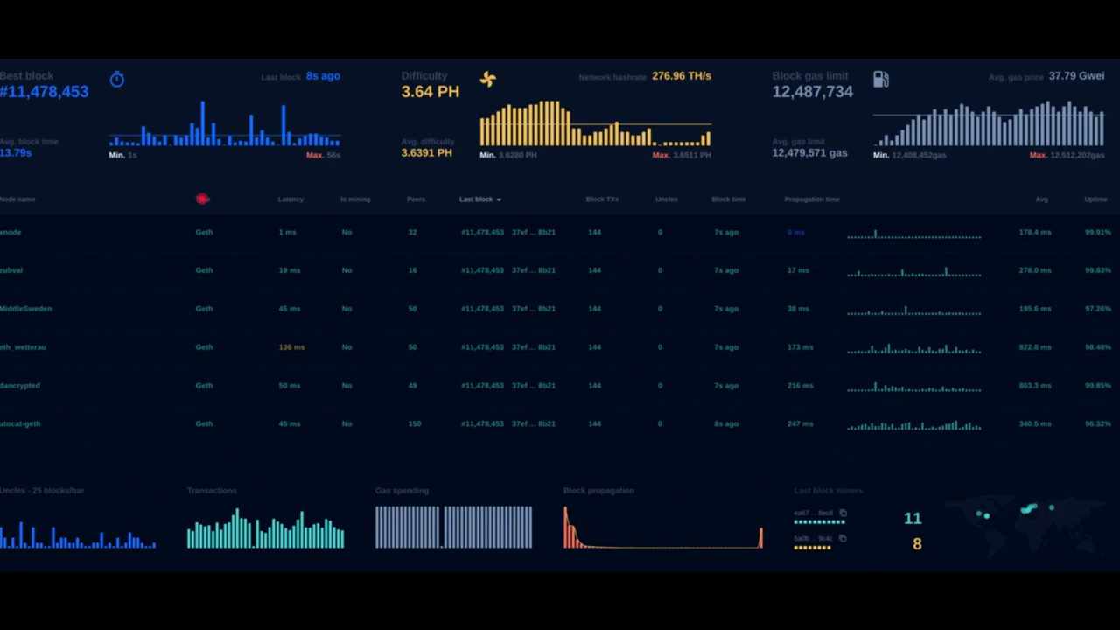
# Switch to the Prysm installation script docs and scroll through System requirements to Installing Prysm.
pyautogui.click(279, 22)
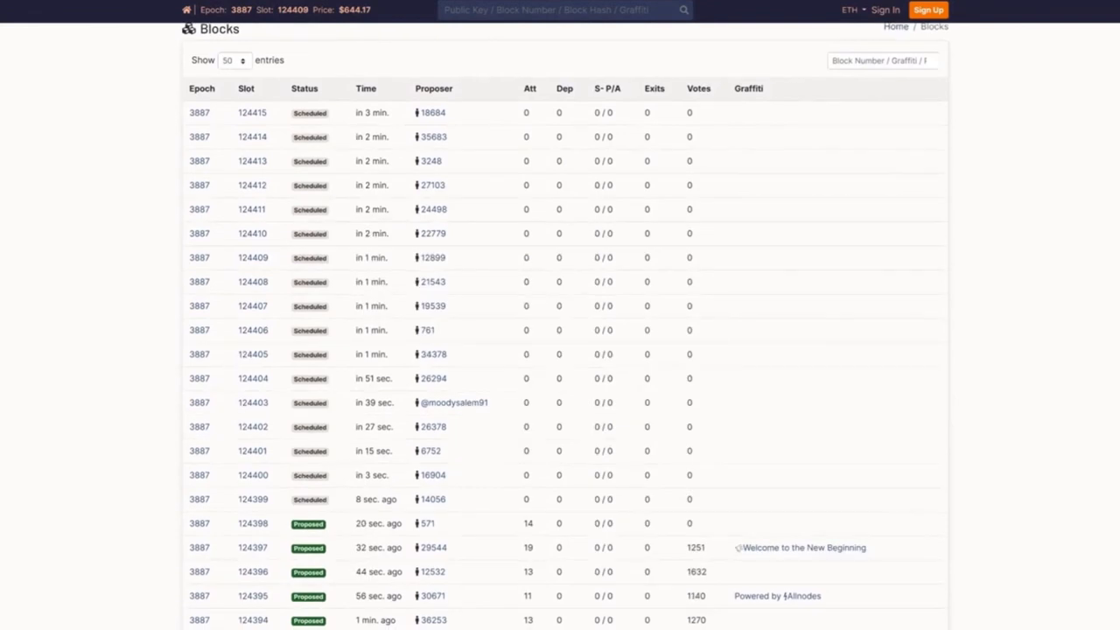
pyautogui.scroll(-3)
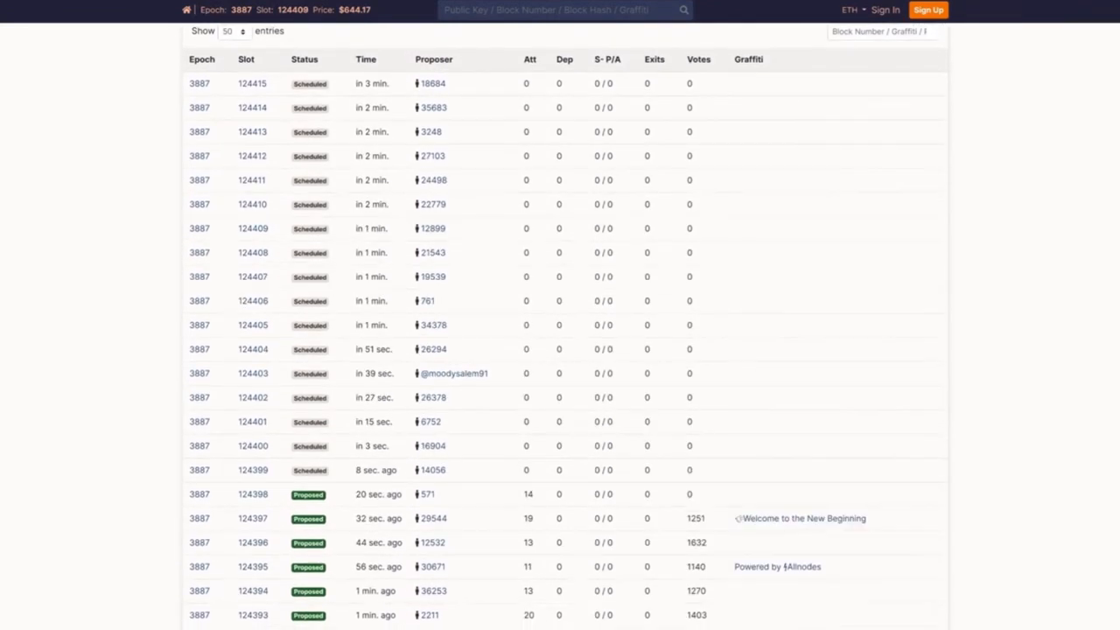
pyautogui.scroll(-3)
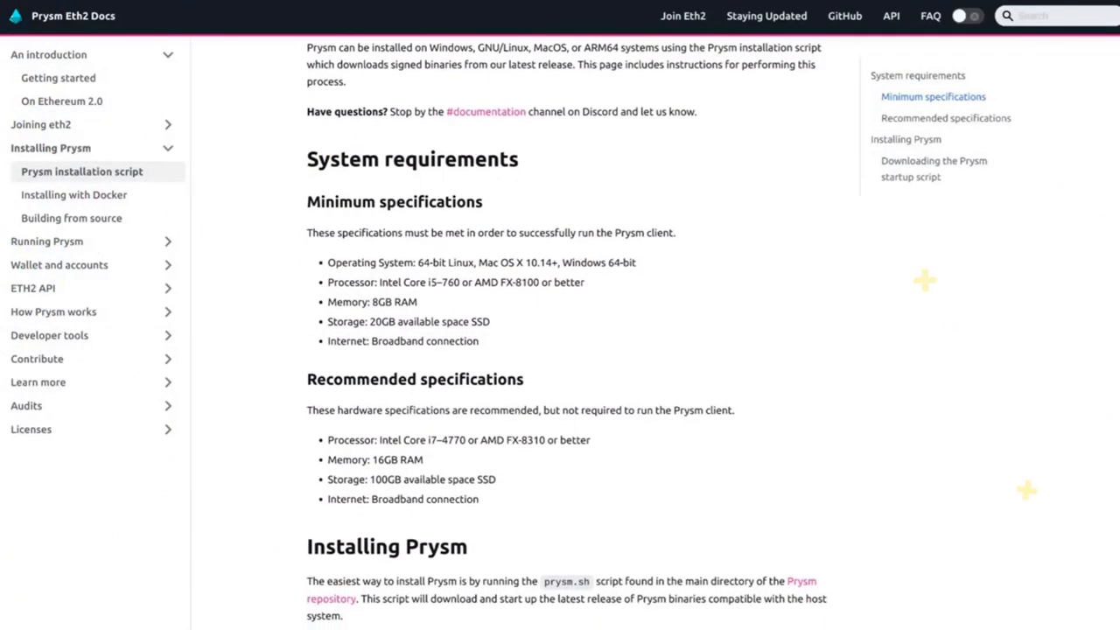
pyautogui.scroll(-3)
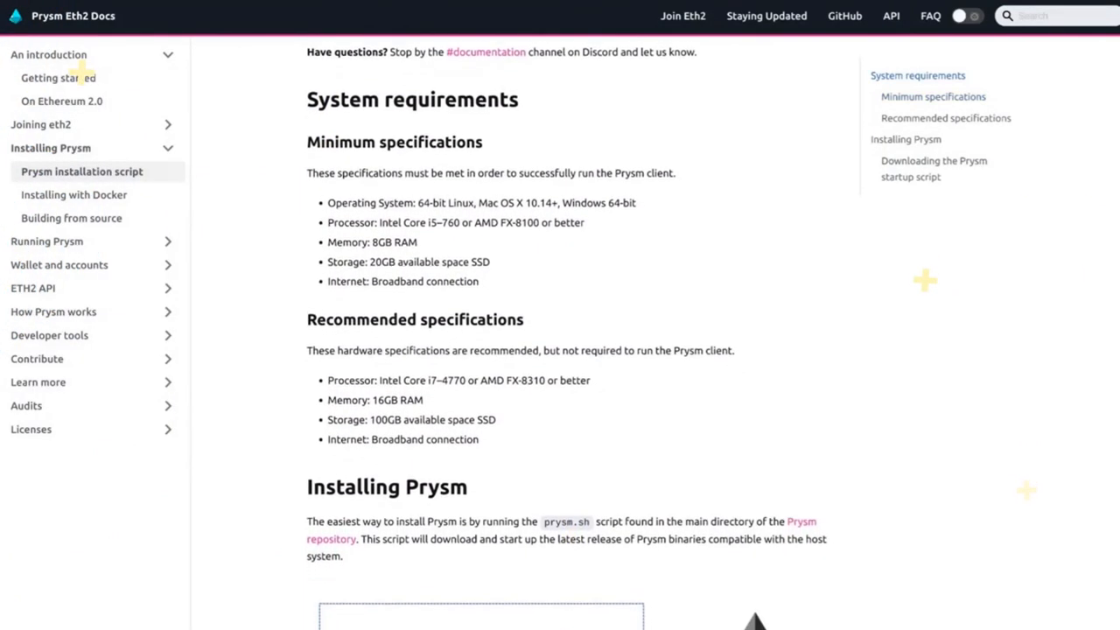